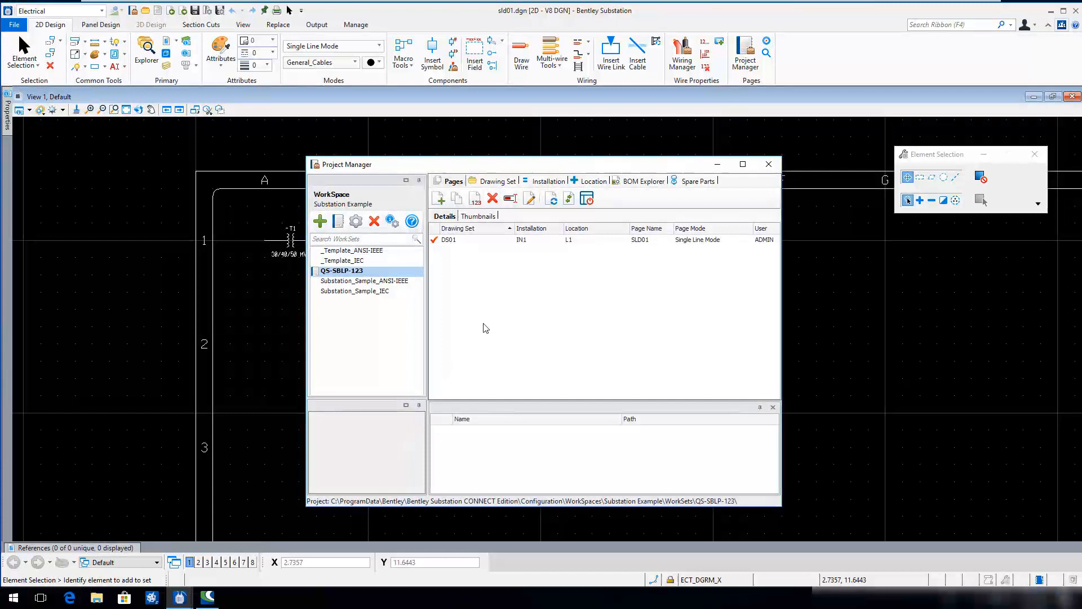
pyautogui.moveTo(578, 326)
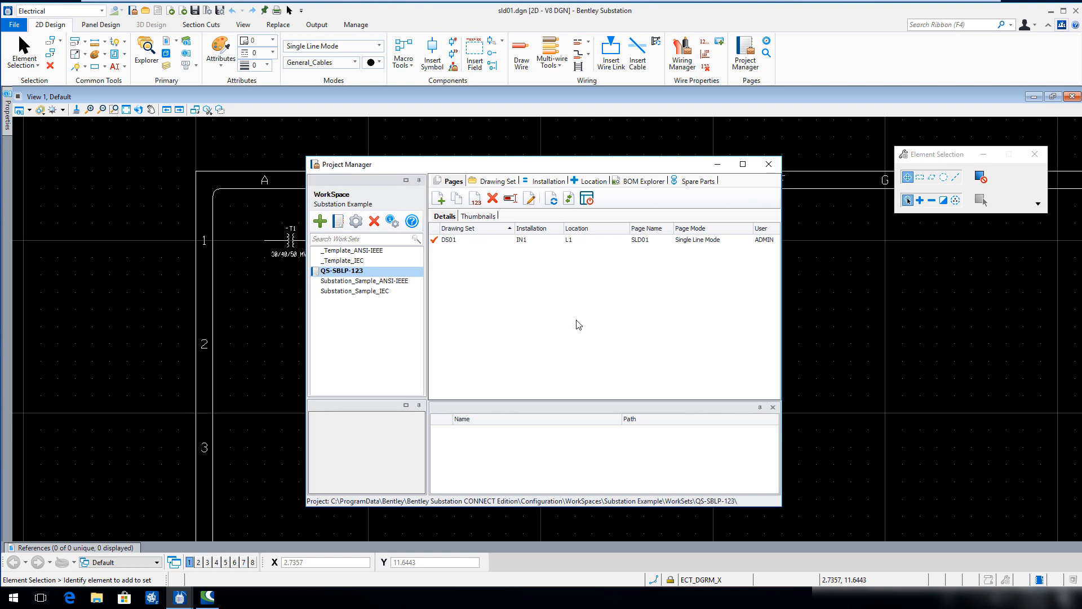
pyautogui.moveTo(412, 262)
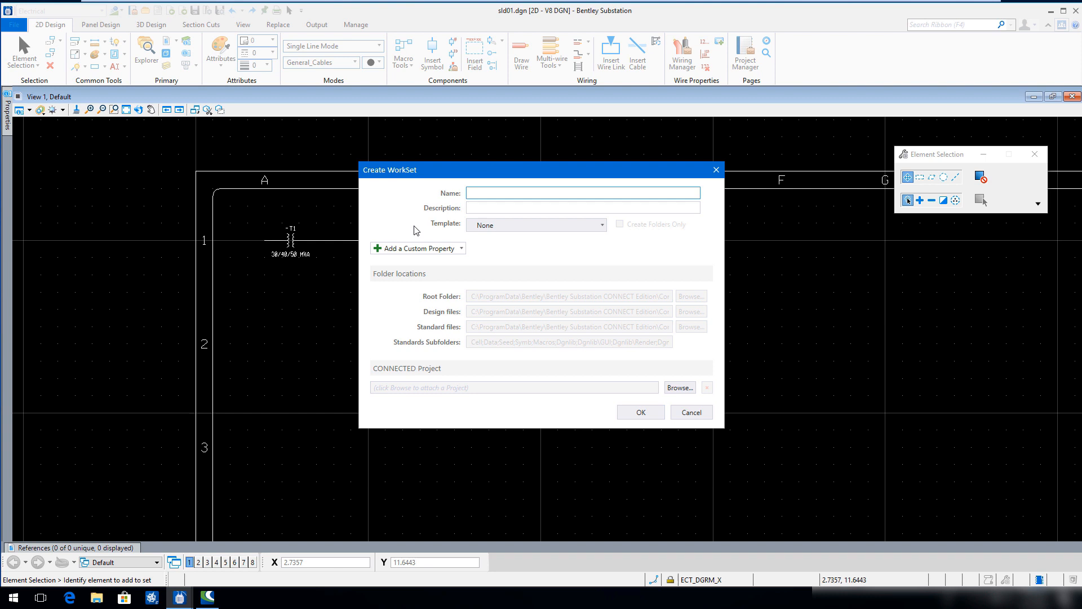
# - Create the 'Construction Drawings' workset with a Vendor description on the _Template_ANSI-IEEE template
pyautogui.write('c')
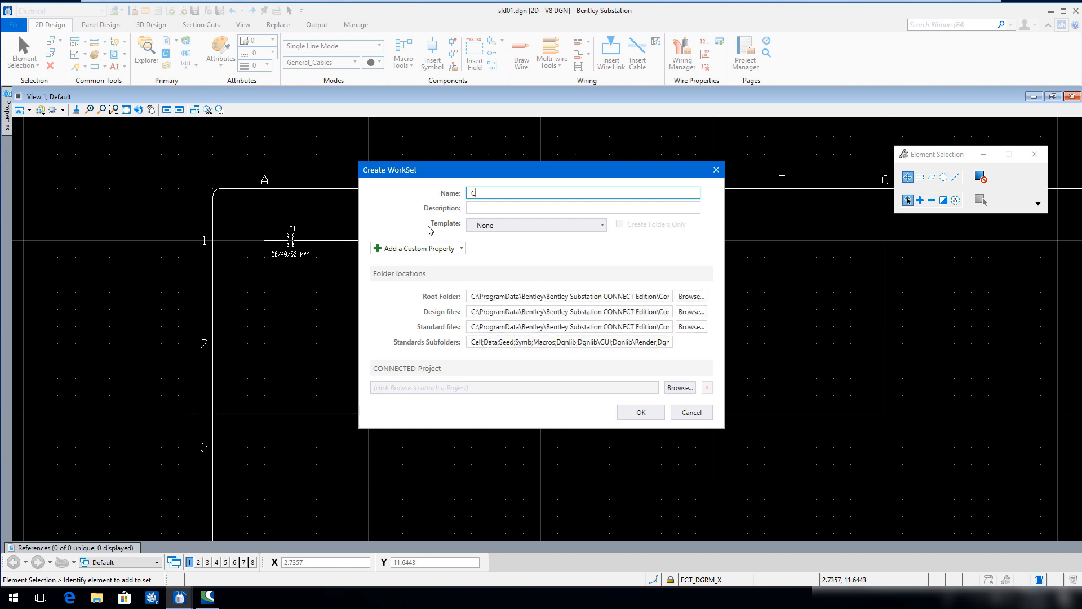
pyautogui.write('Construction Drawings')
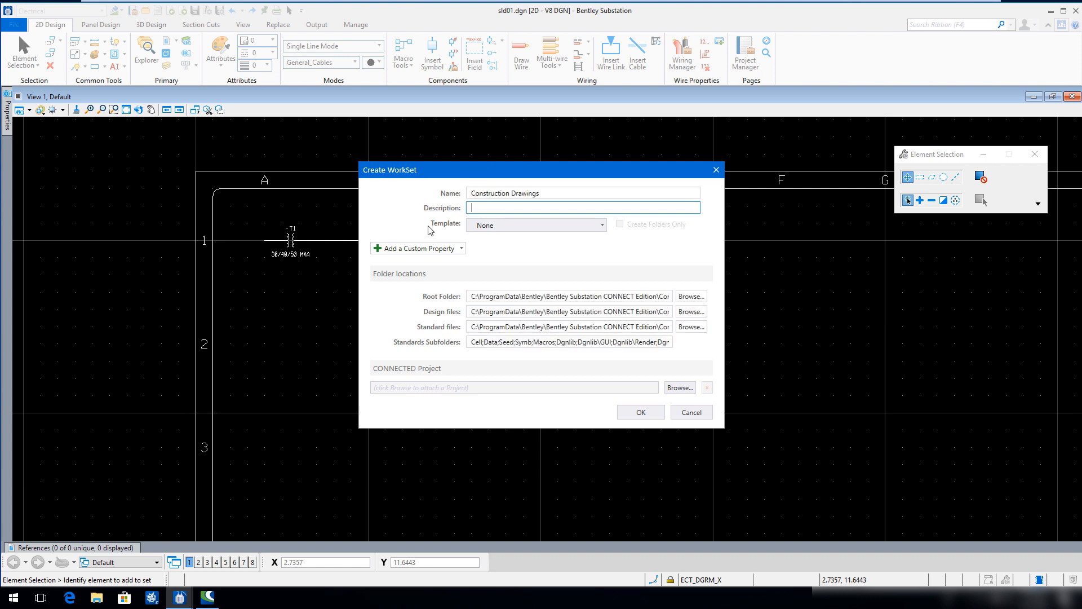
pyautogui.write('Vendor drawings and standards')
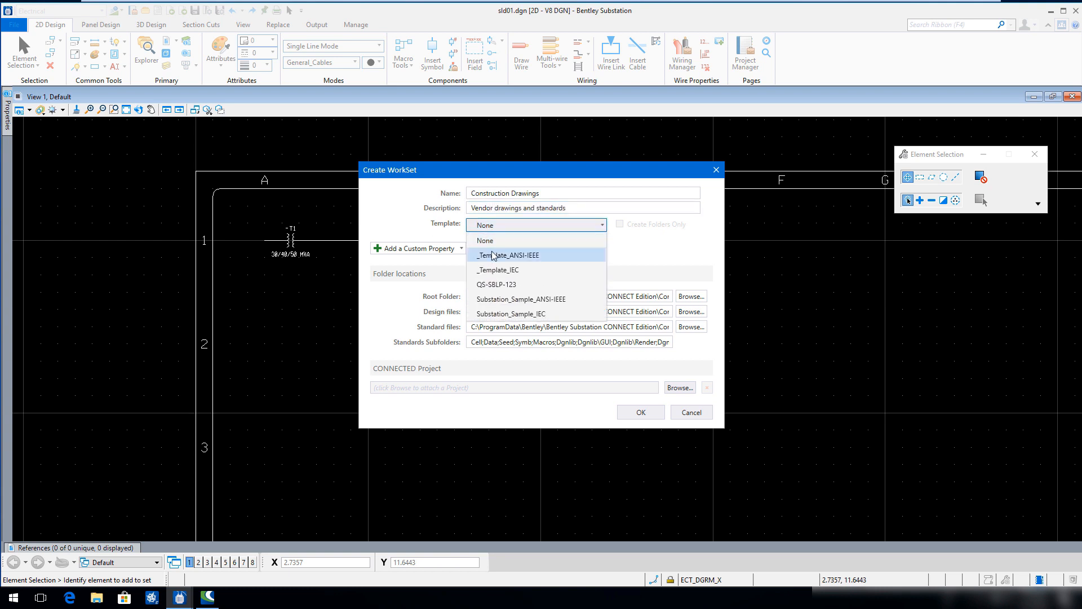
pyautogui.click(510, 255)
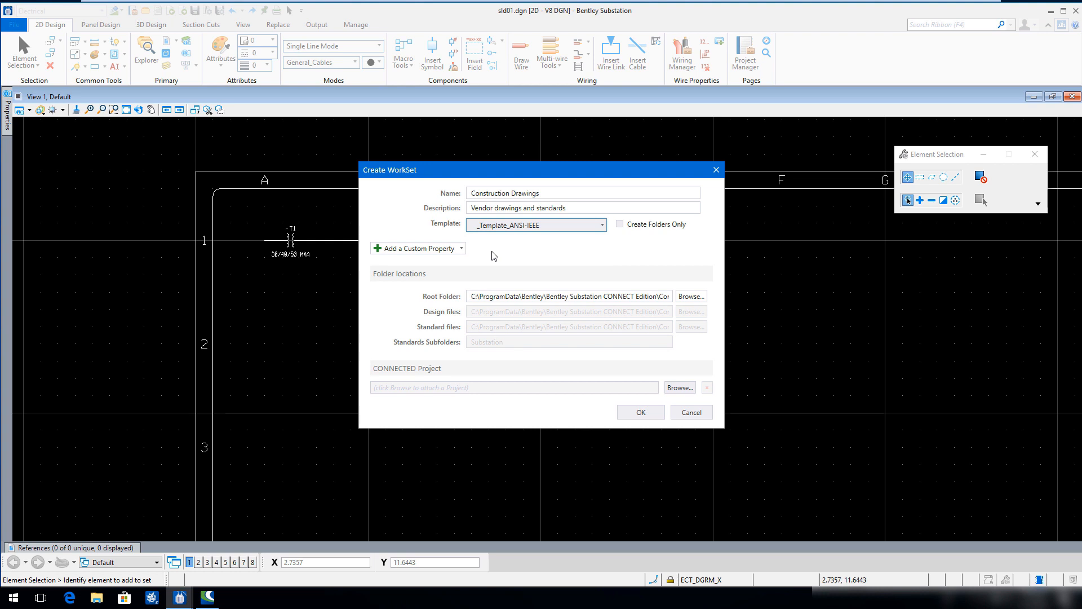
pyautogui.moveTo(646, 407)
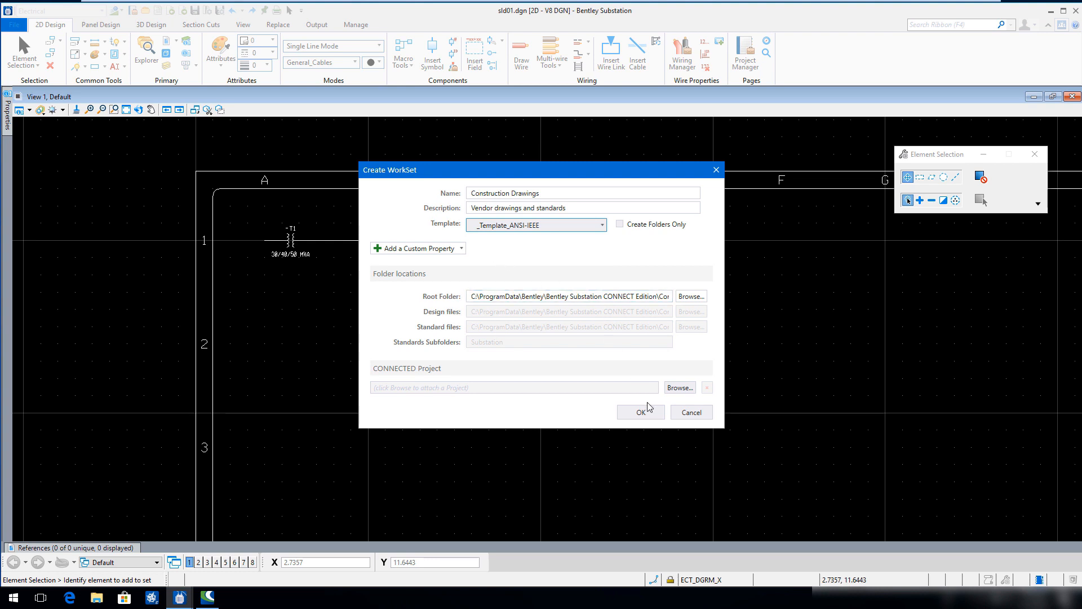
pyautogui.click(639, 412)
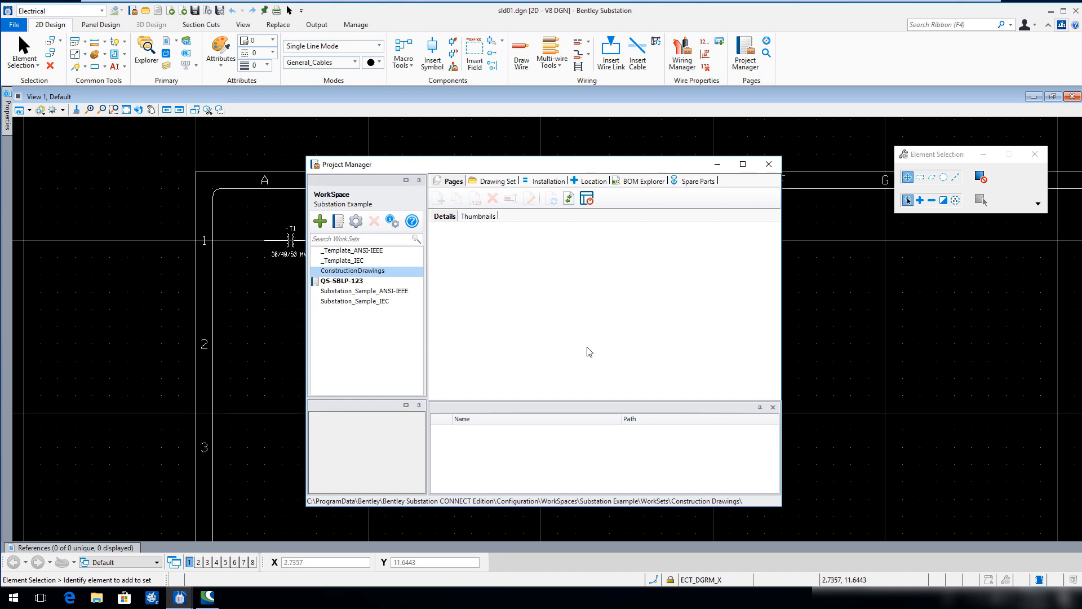
pyautogui.moveTo(578, 350)
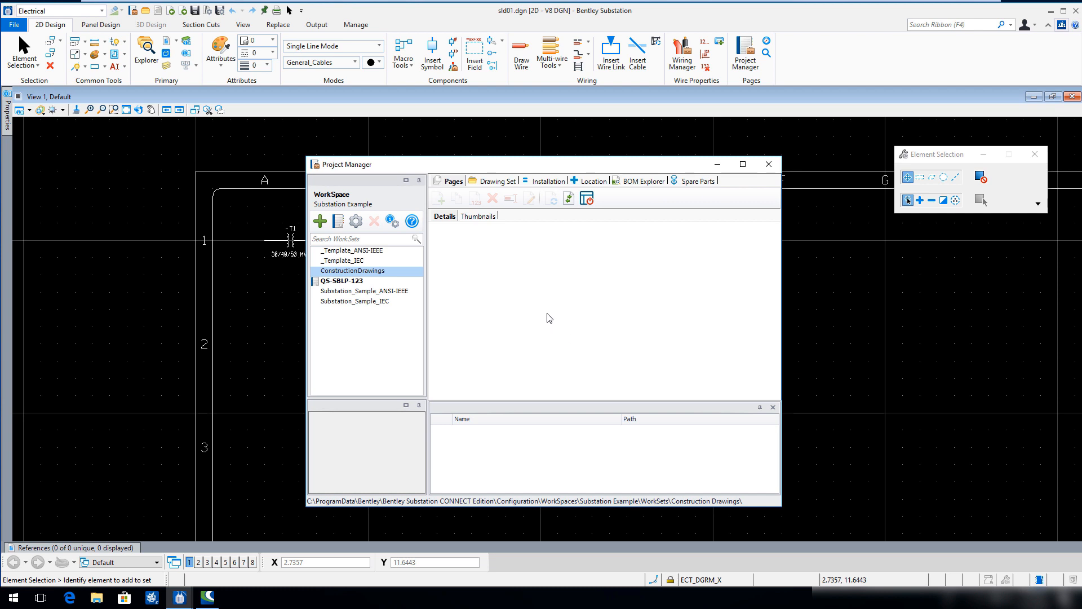
pyautogui.moveTo(337, 221)
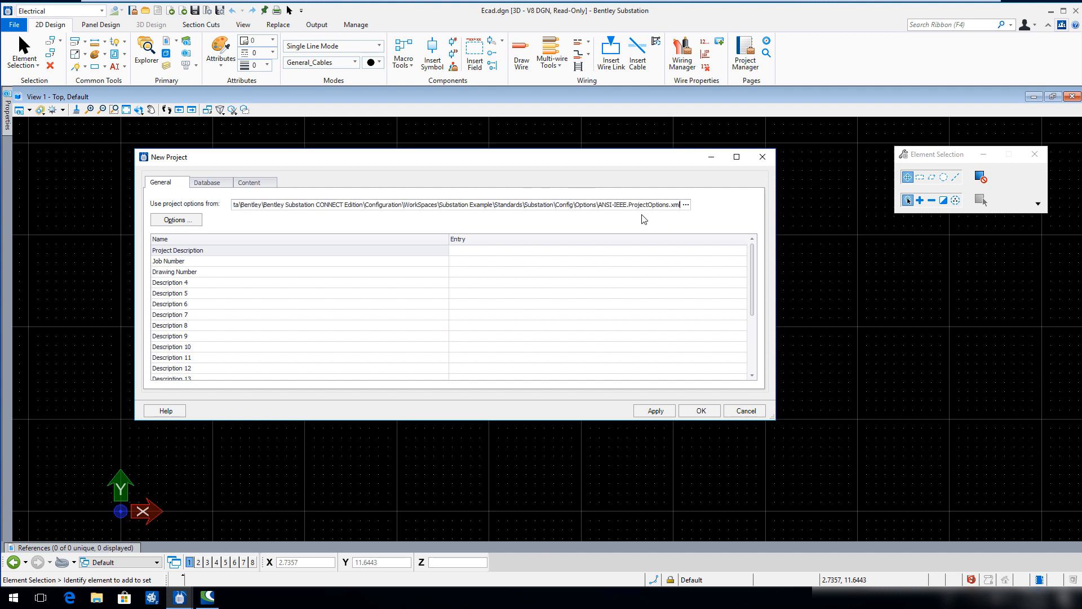
pyautogui.moveTo(646, 218)
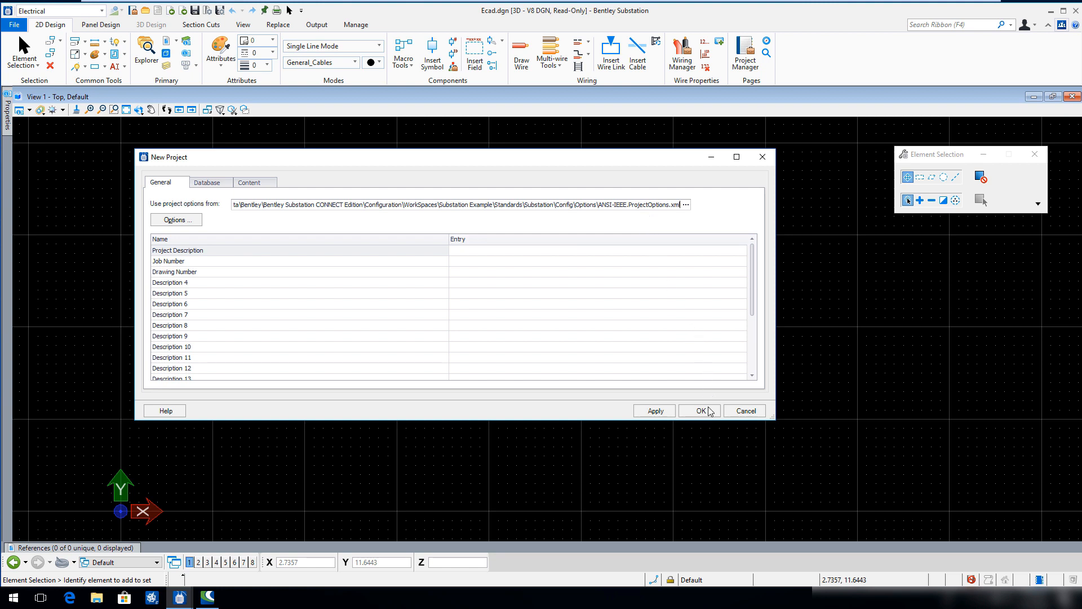
# - Accept the default ANSI-IEEE project options file for the Construction Drawings project
pyautogui.click(701, 410)
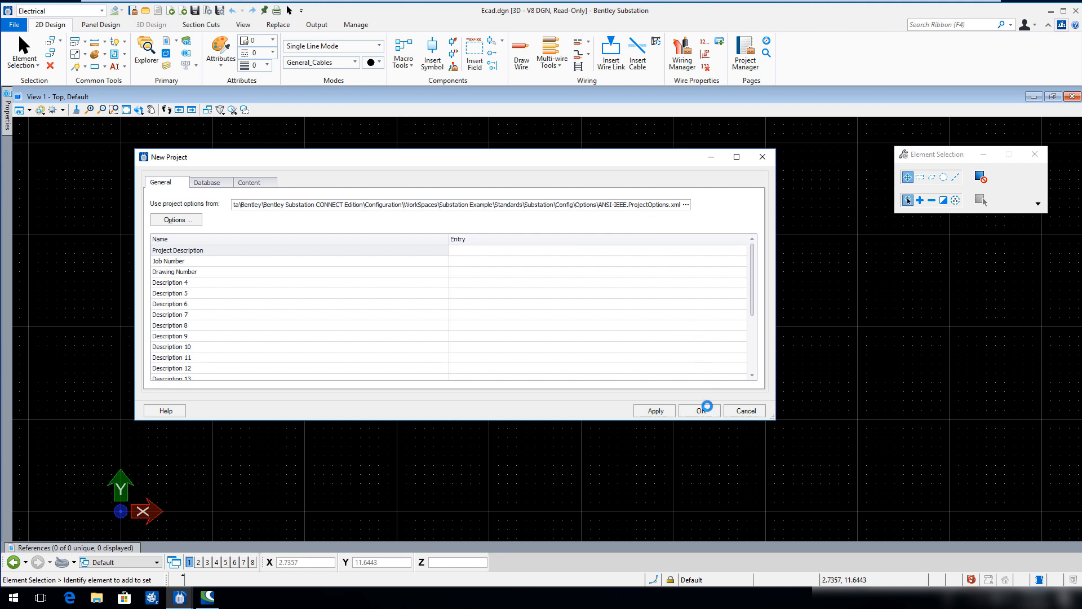
pyautogui.click(698, 409)
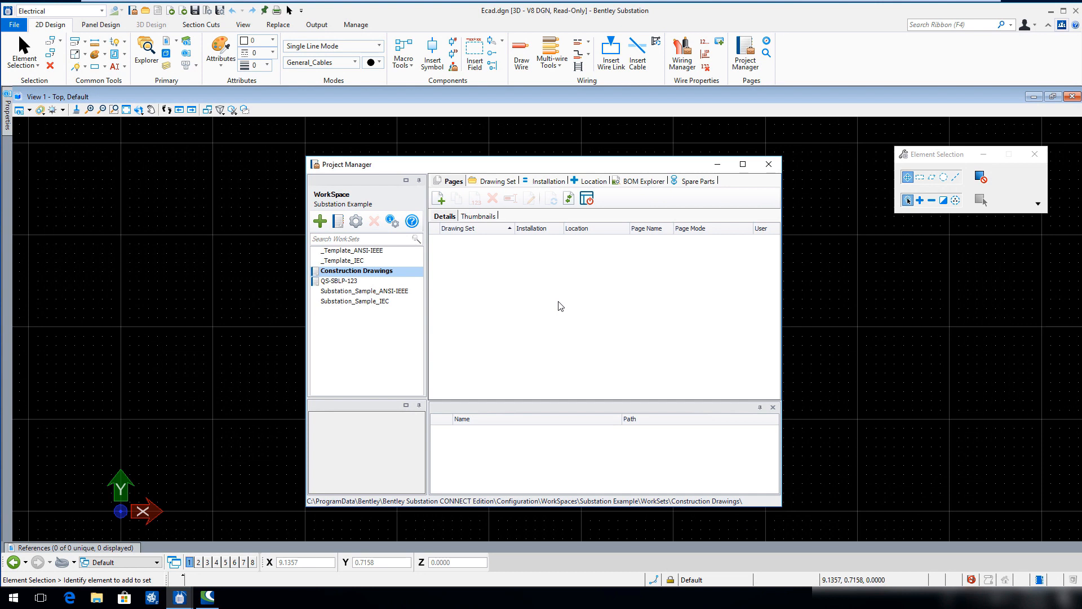
# - Open Restore Project from the Project Manager right-click menu
pyautogui.rightClick(357, 270)
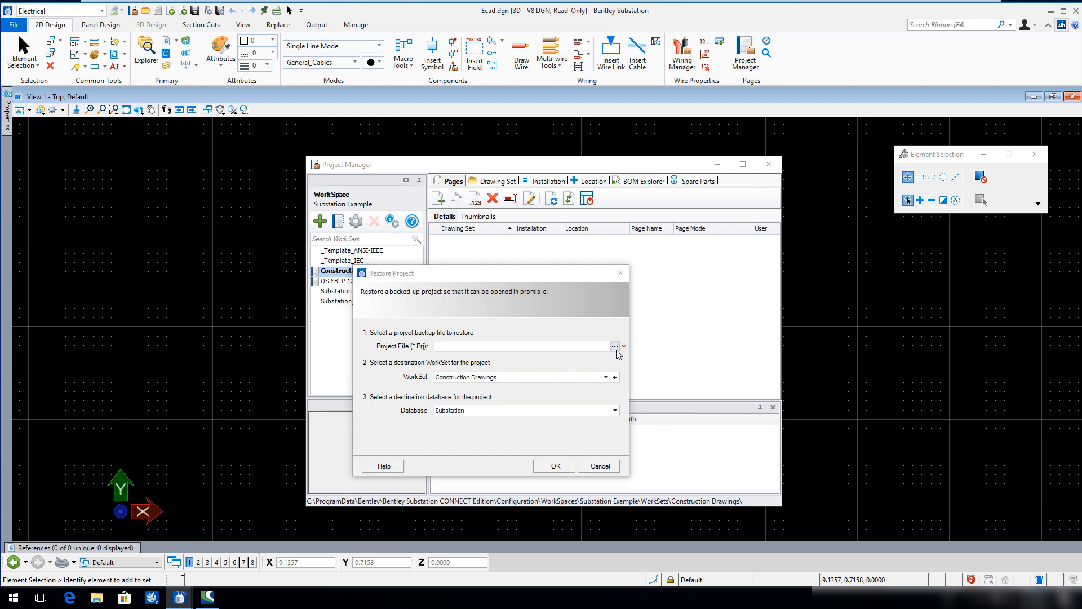
# - Pick CONSTRUCTION DRAWINGS.Prj from the Quickstart folder as the project file
pyautogui.click(613, 346)
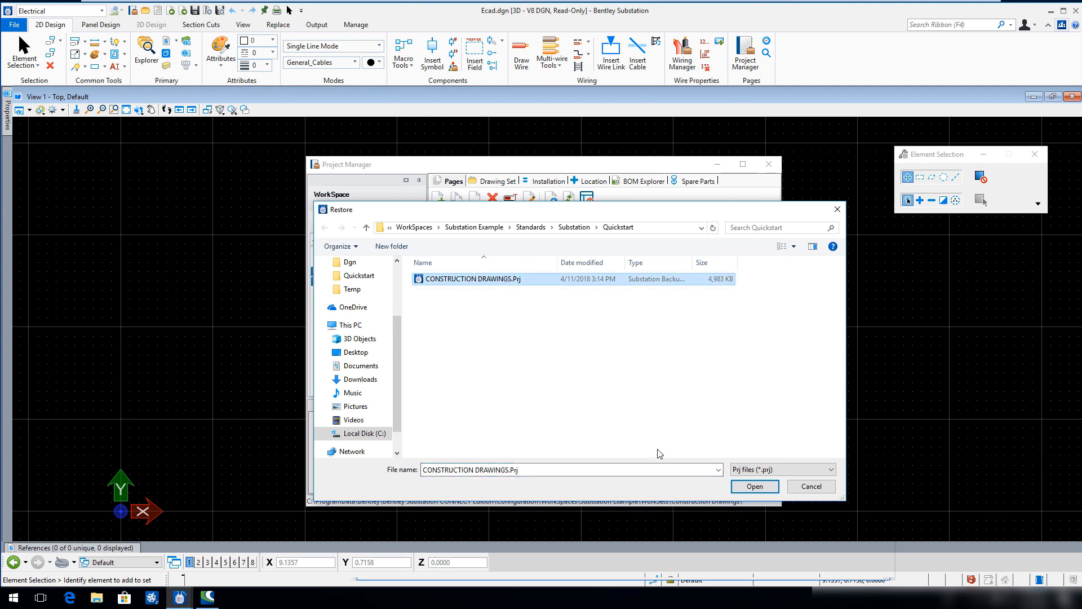
pyautogui.click(754, 486)
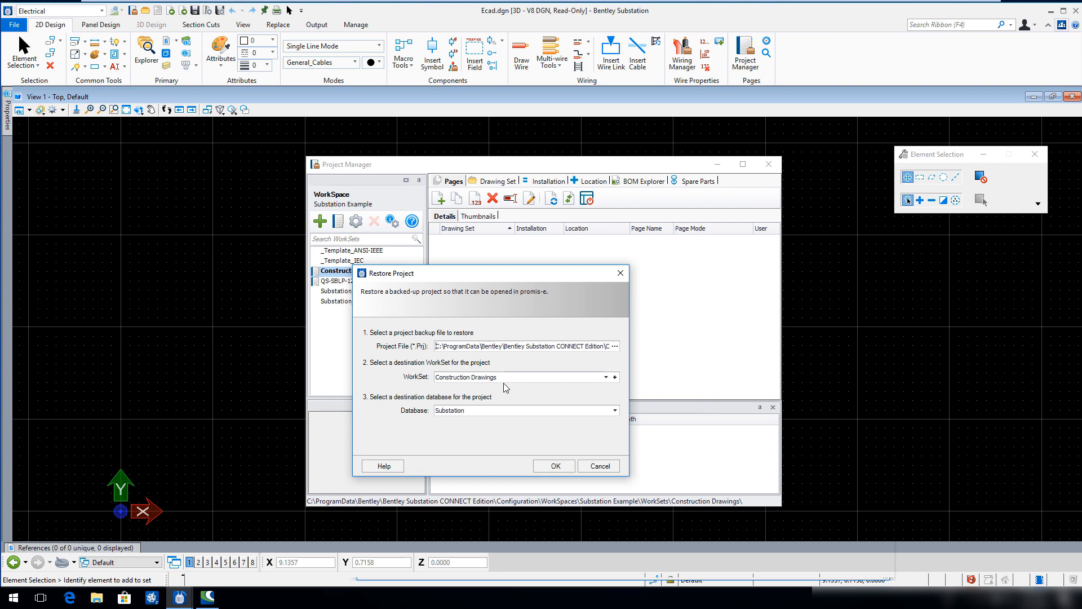
pyautogui.moveTo(505, 414)
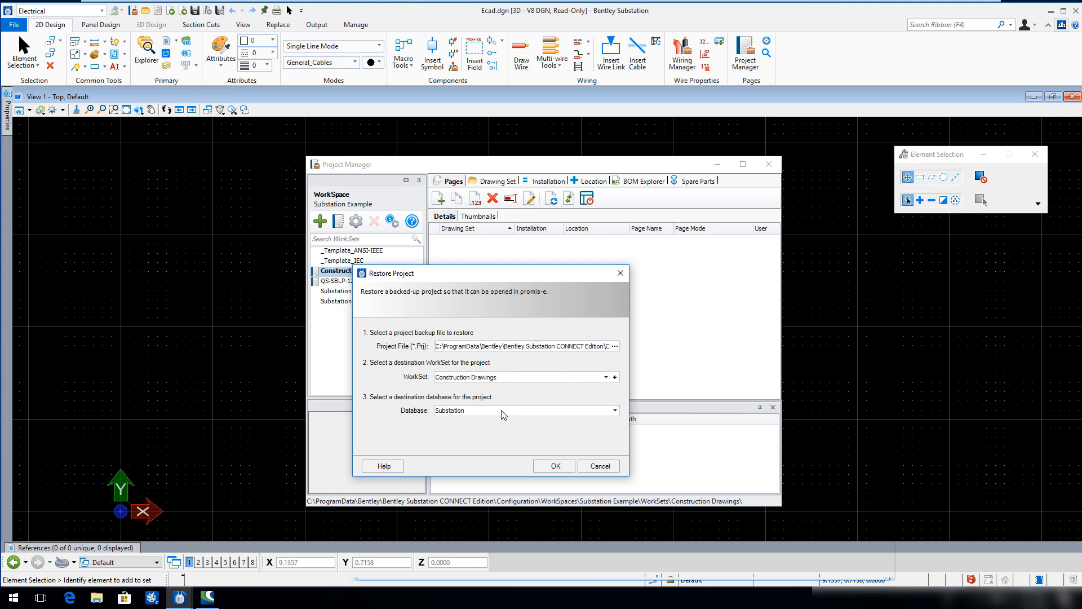
pyautogui.moveTo(536, 440)
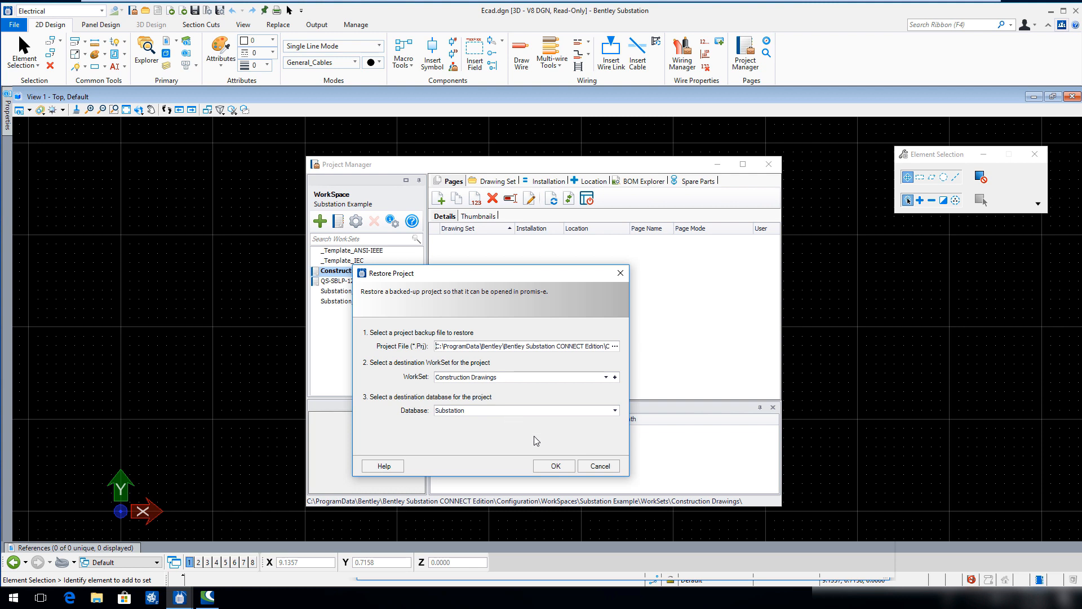
# - Submit the restore into Construction Drawings on the Substation database
pyautogui.click(553, 465)
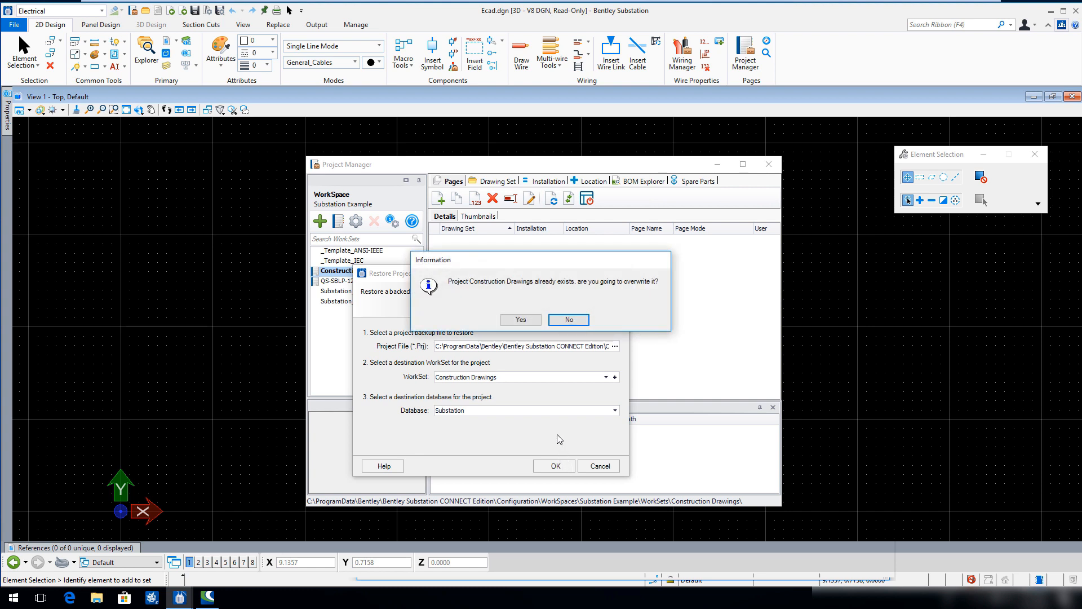